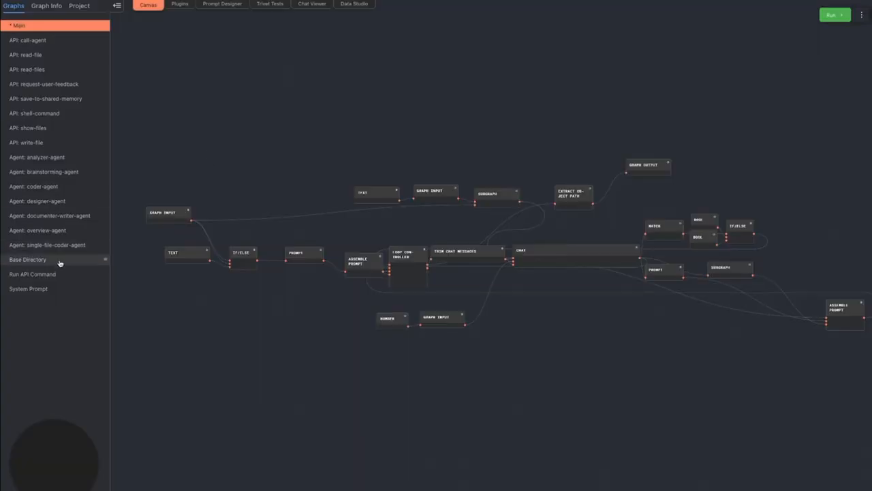
pyautogui.moveTo(50, 35)
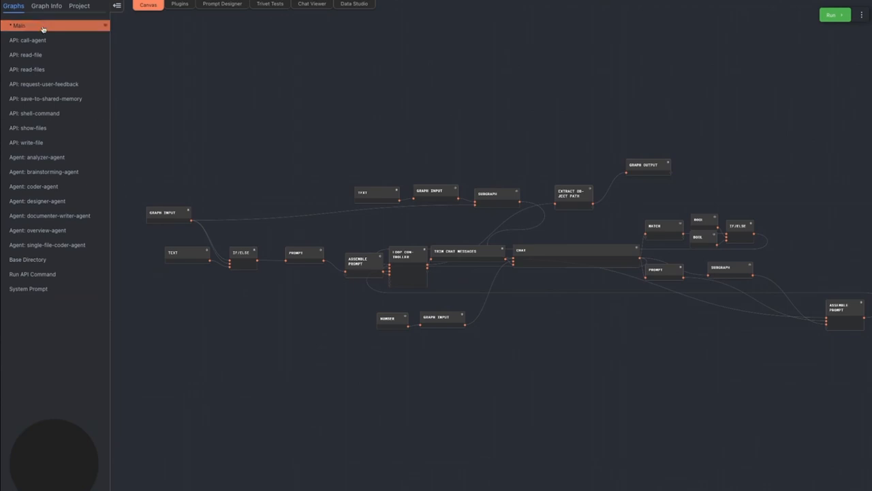
pyautogui.moveTo(41, 27)
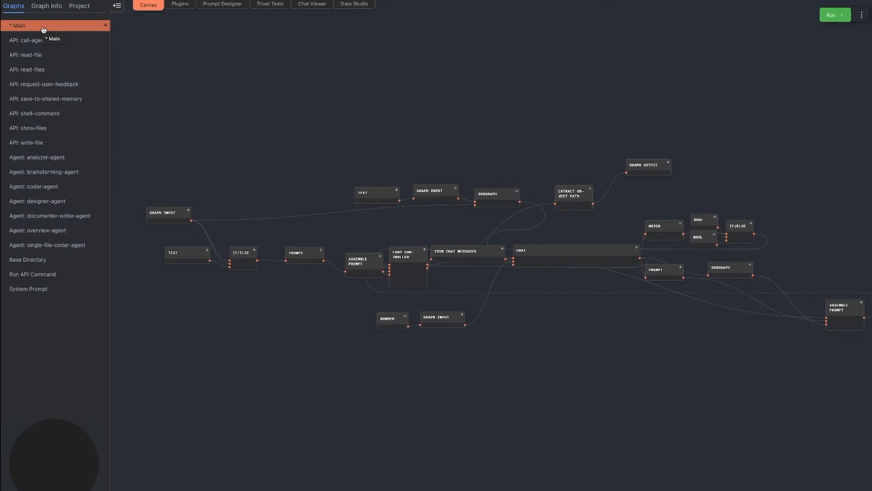
pyautogui.moveTo(340, 106)
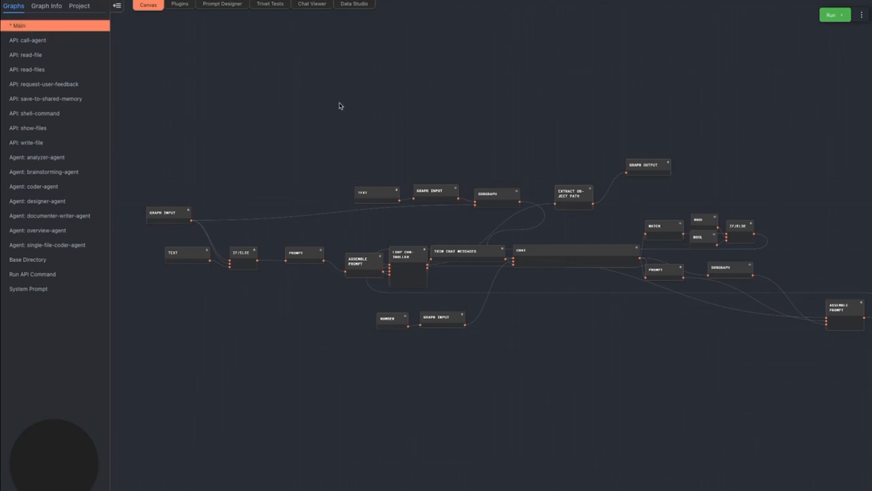
pyautogui.moveTo(195, 153)
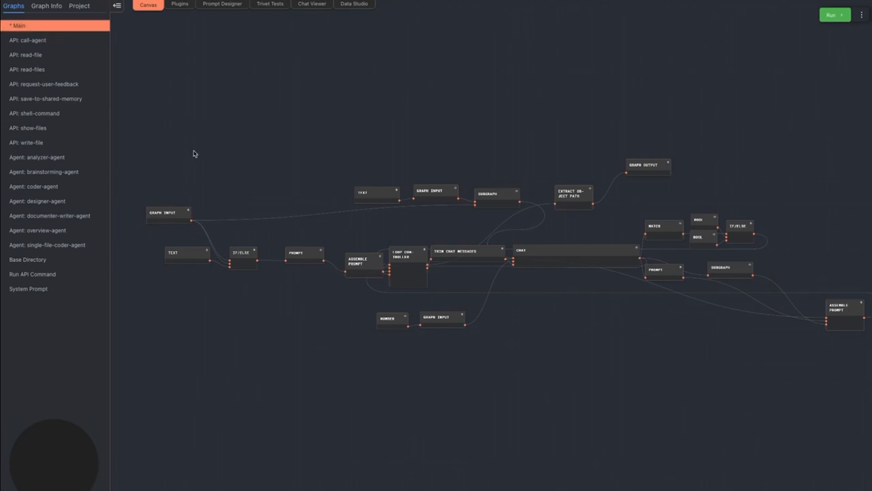
# - Pan and zoom the Main graph onto the Loop Controller, Trim Chat Messages and gpt-4-32k Chat nodes
pyautogui.moveTo(195, 153); pyautogui.dragTo(288, 156)
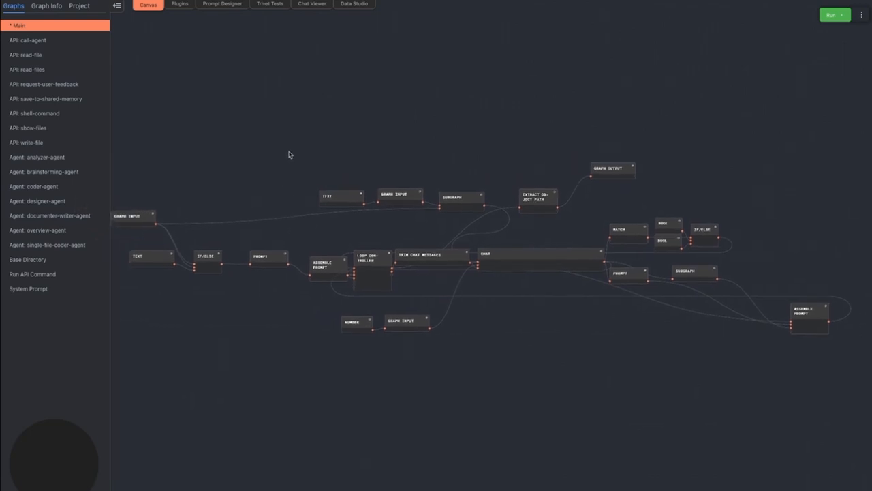
pyautogui.moveTo(282, 153)
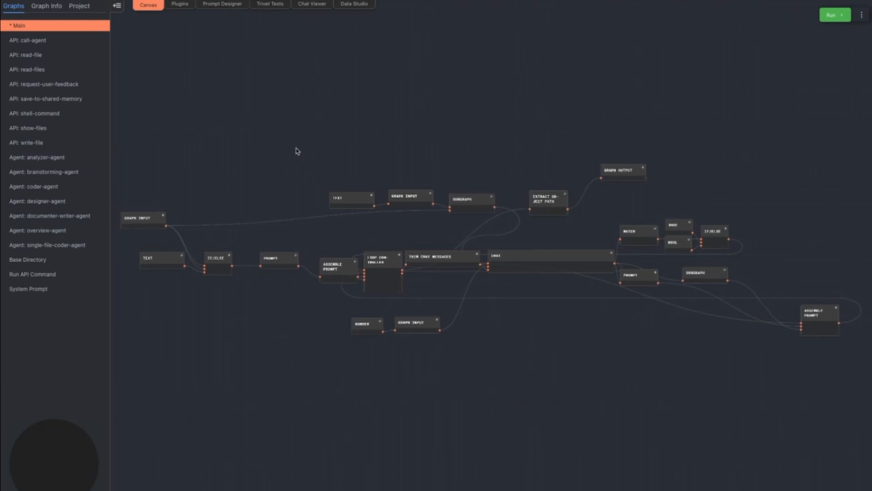
pyautogui.moveTo(297, 151); pyautogui.dragTo(237, 157)
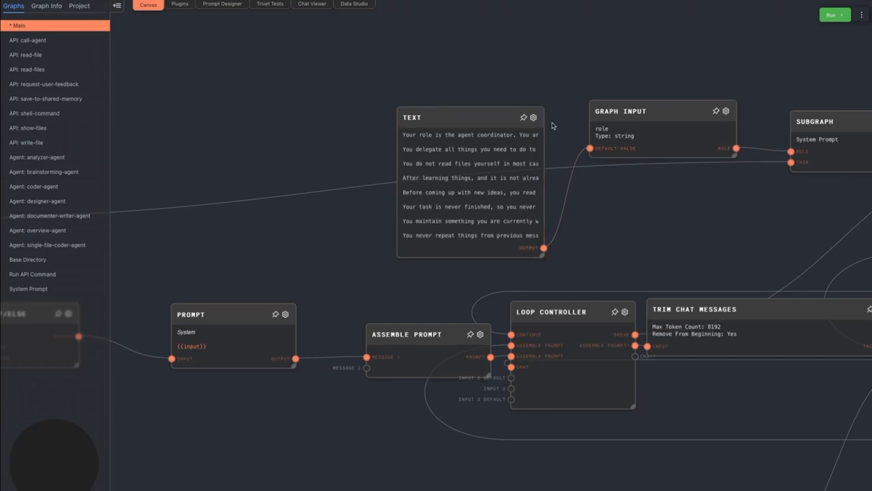
pyautogui.moveTo(628, 206)
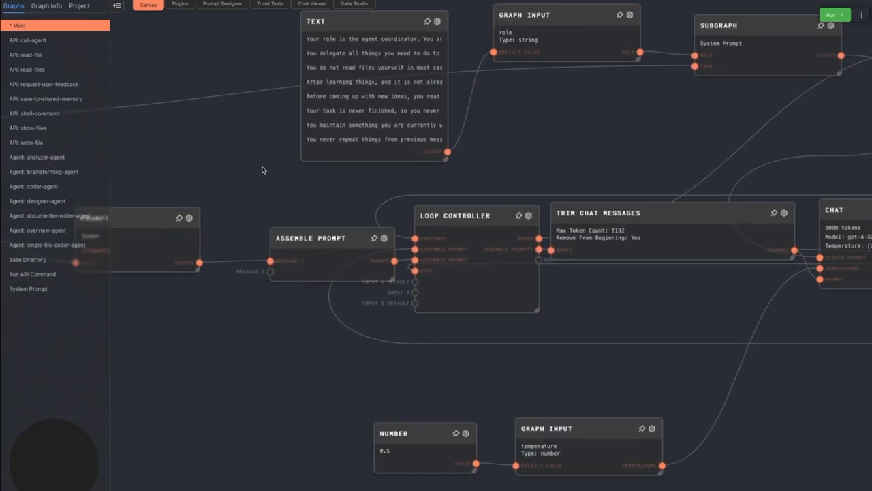
pyautogui.scroll(-3)
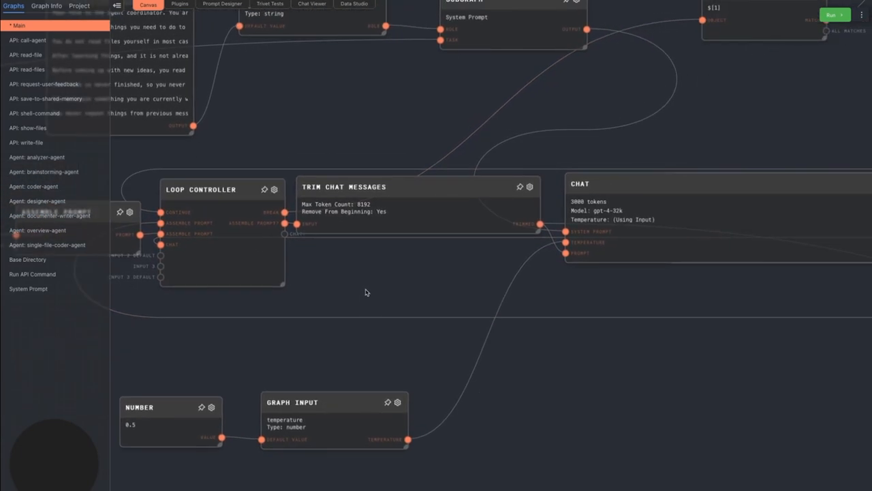
pyautogui.click(415, 204)
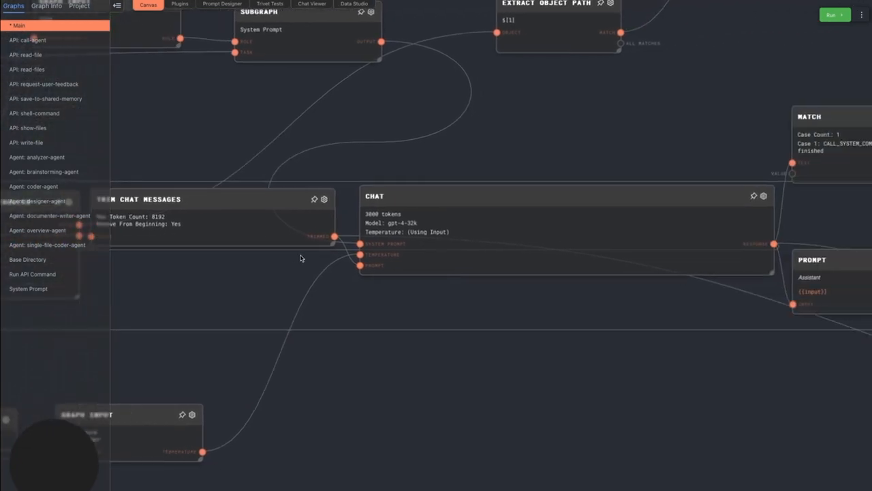
# - Pan to the Match, Bool, If/Else and Run API Command subgraph nodes, then open that graph
pyautogui.moveTo(301, 257); pyautogui.dragTo(498, 330)
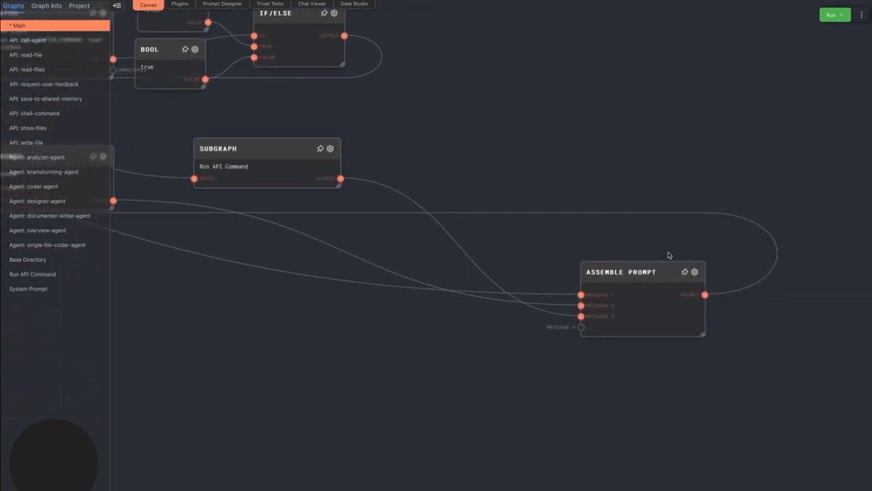
pyautogui.click(655, 281)
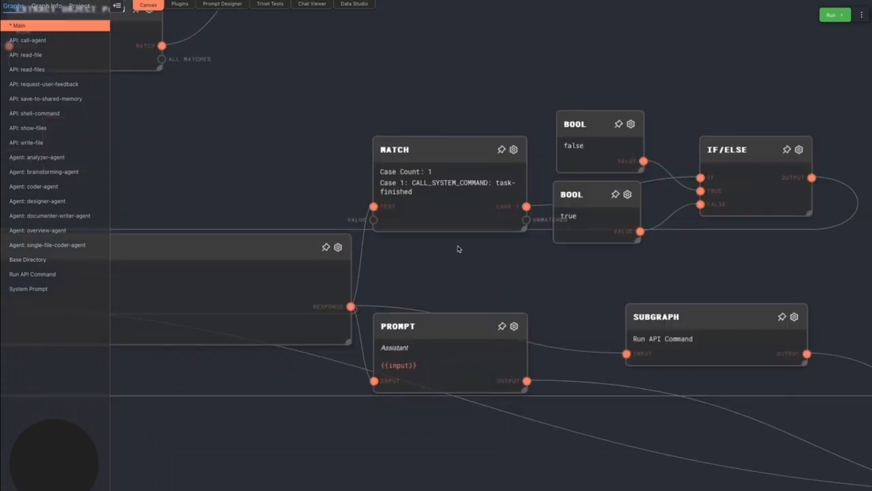
pyautogui.click(449, 184)
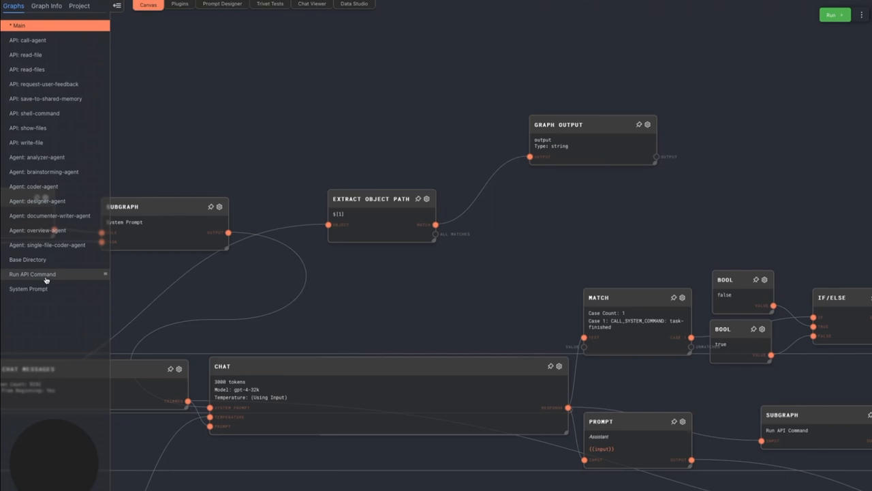
pyautogui.click(32, 274)
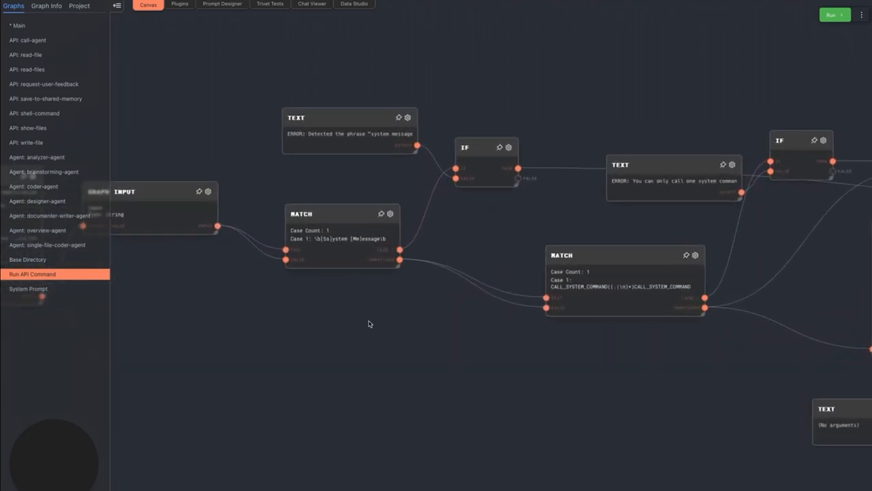
# - Inspect the Run API Command graph's system-command Match, error Text and argument-parsing Code nodes
pyautogui.click(305, 216)
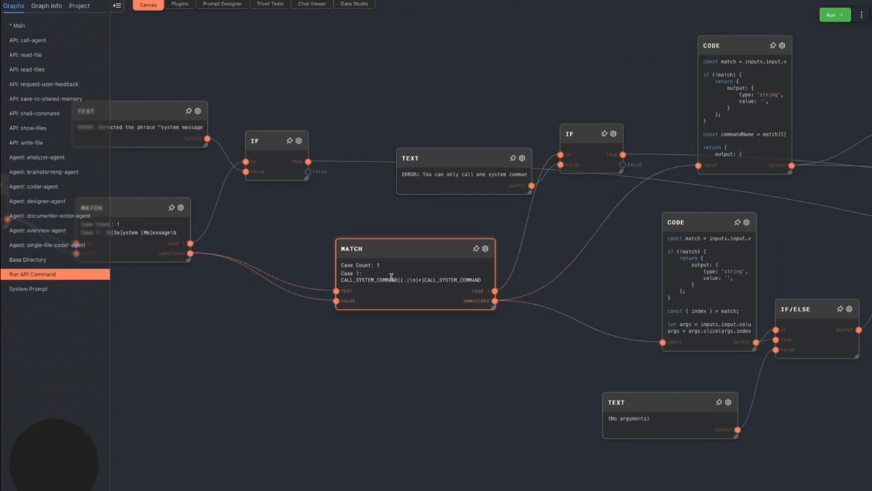
pyautogui.moveTo(453, 287)
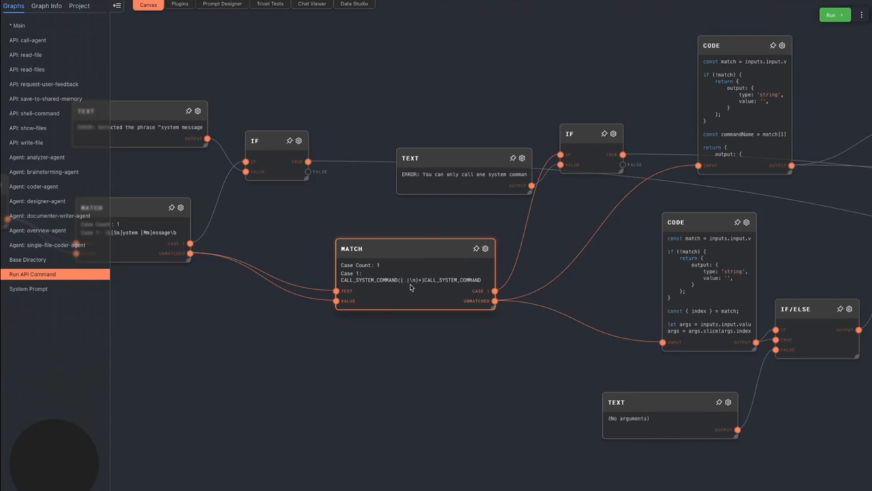
pyautogui.moveTo(416, 251)
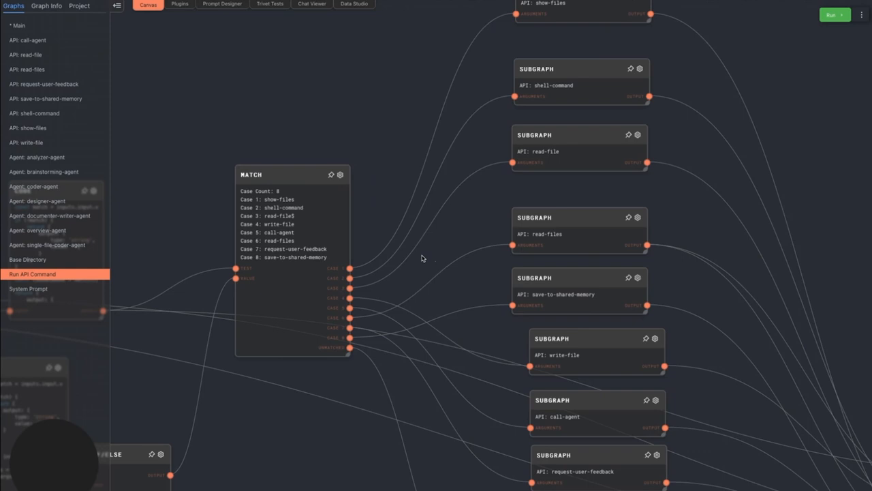
pyautogui.moveTo(520, 393)
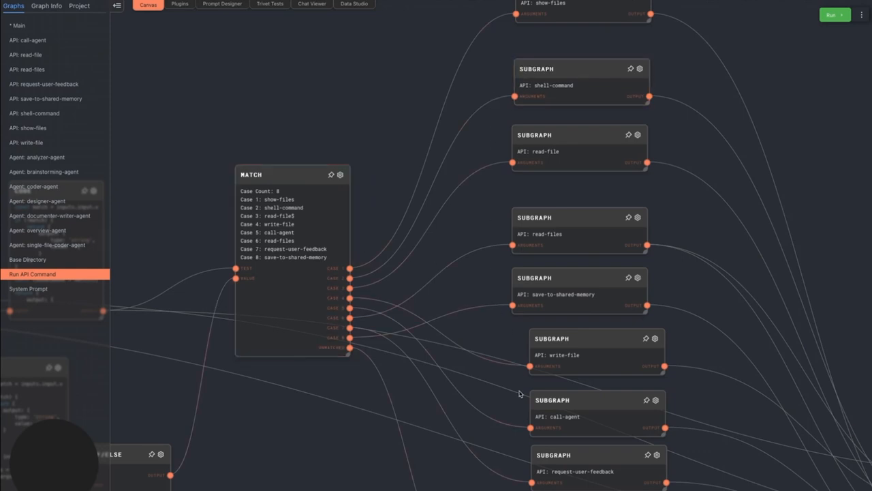
pyautogui.moveTo(371, 184)
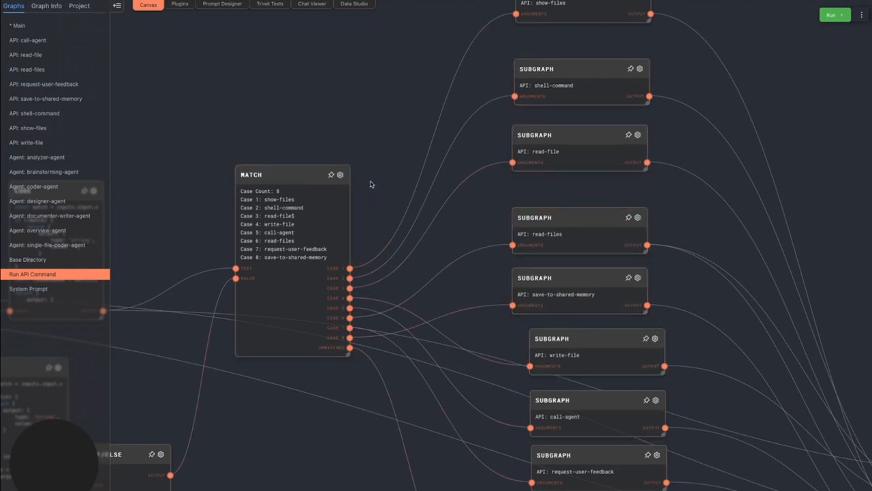
pyautogui.moveTo(368, 204)
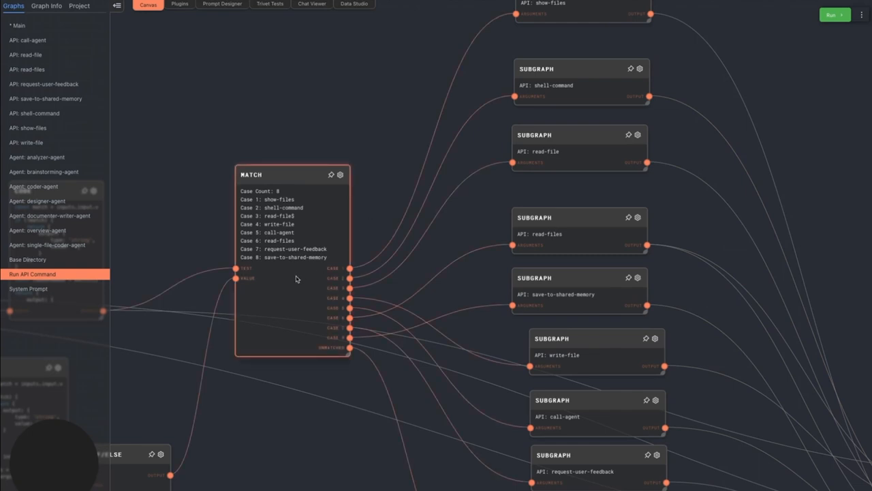
# - Select the eight-case command Match node, then switch to the API: read-file graph
pyautogui.click(579, 231)
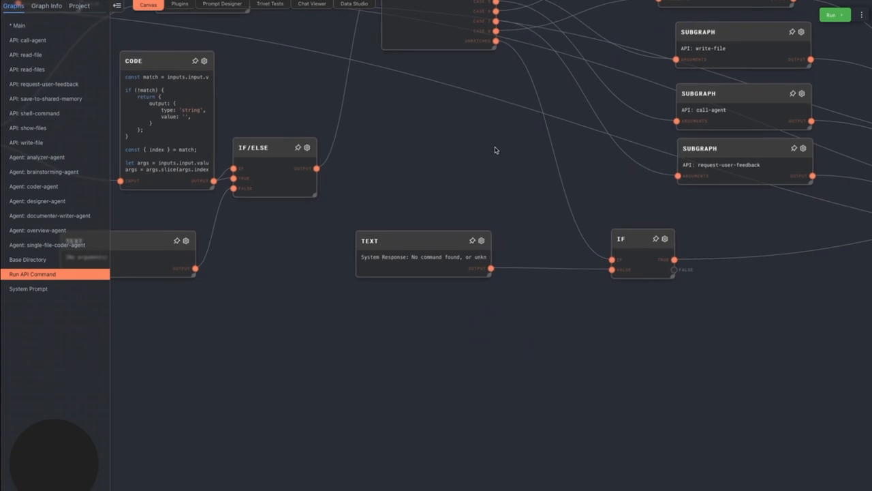
pyautogui.moveTo(493, 163)
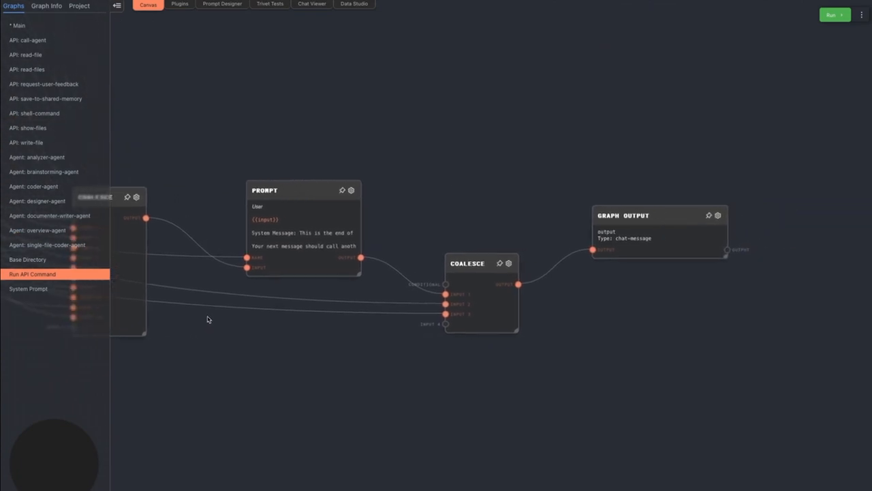
pyautogui.click(303, 235)
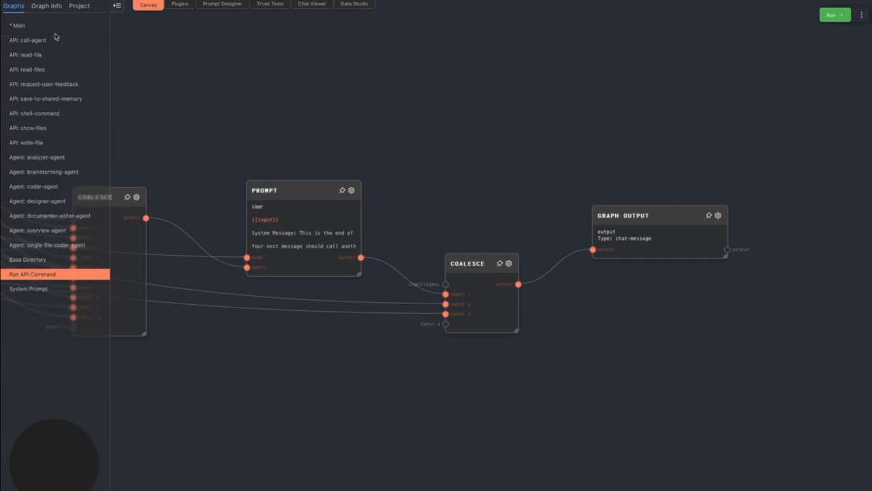
pyautogui.click(28, 54)
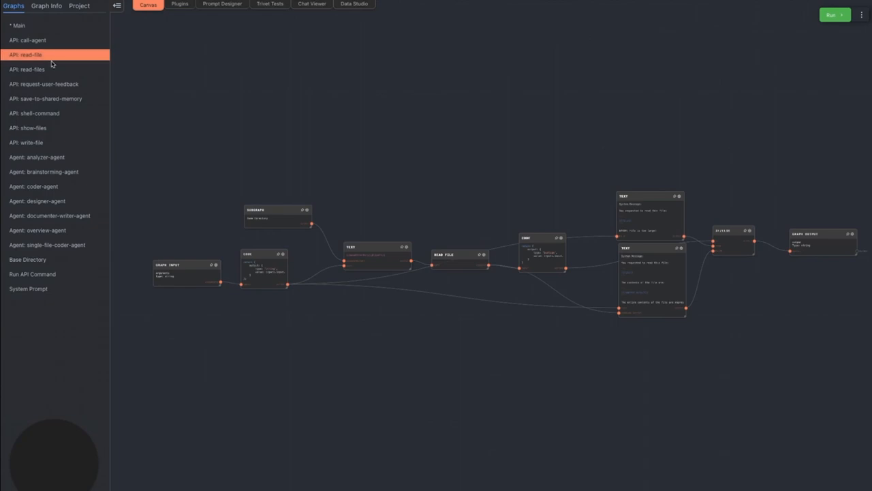
pyautogui.moveTo(182, 258)
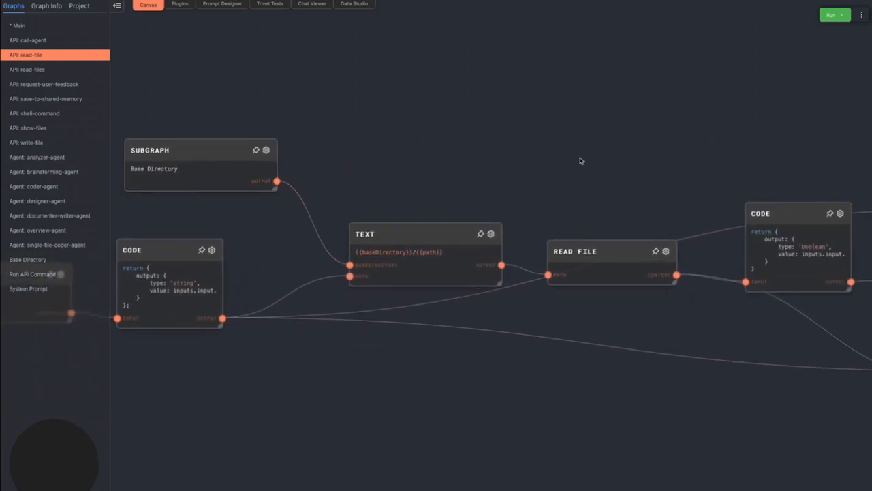
# - View the API: read-files graph, then switch to API: request-user-feedback
pyautogui.click(30, 69)
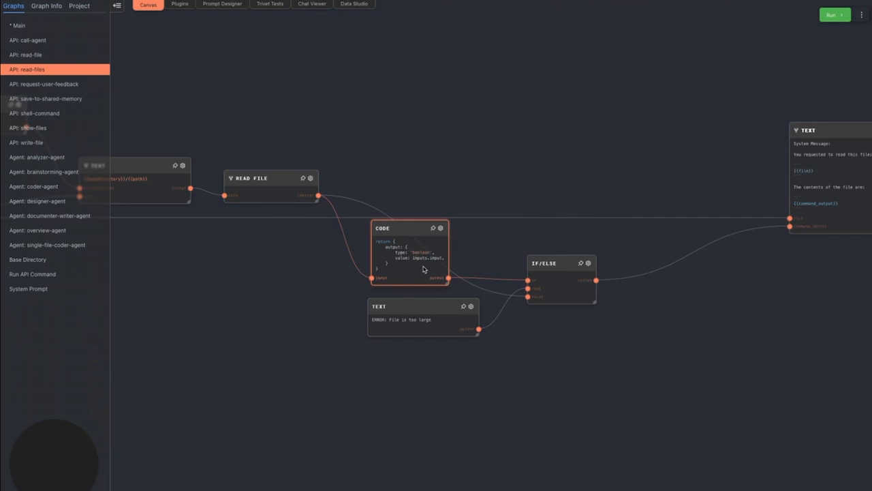
pyautogui.click(48, 83)
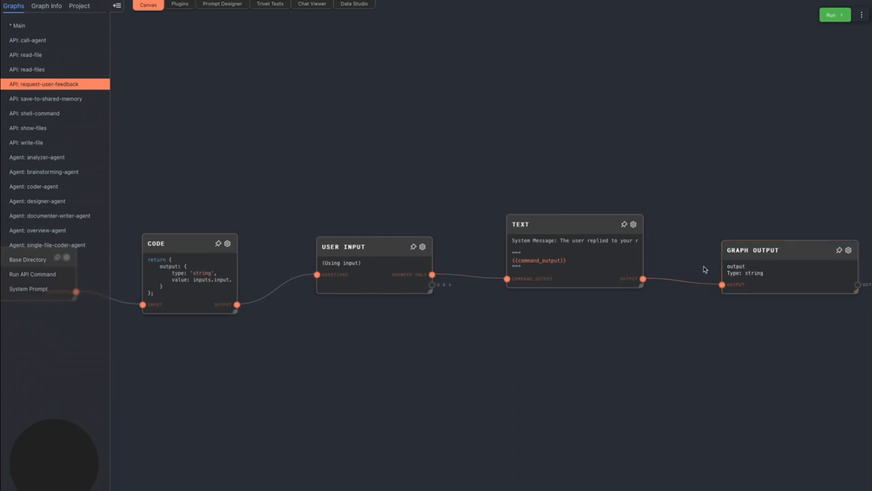
pyautogui.moveTo(705, 265)
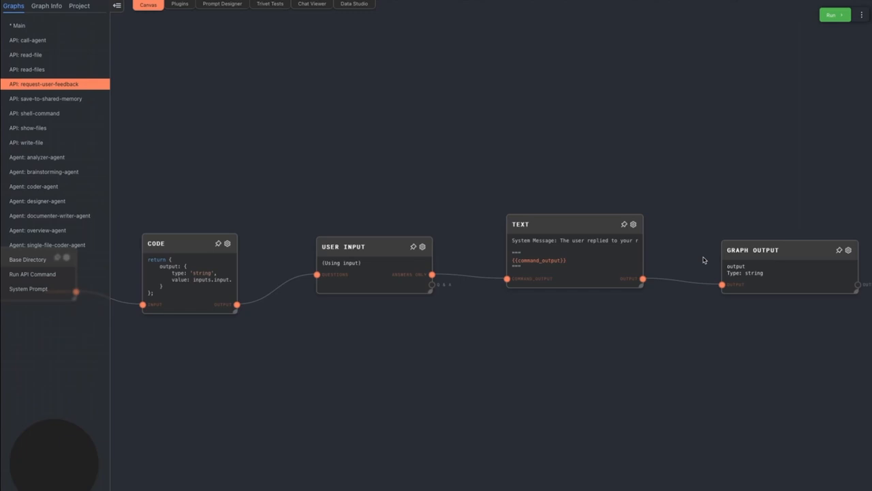
# - Open the API: save-to-shared-memory graph with its append-to-dataset, If and output Text chain
pyautogui.click(49, 98)
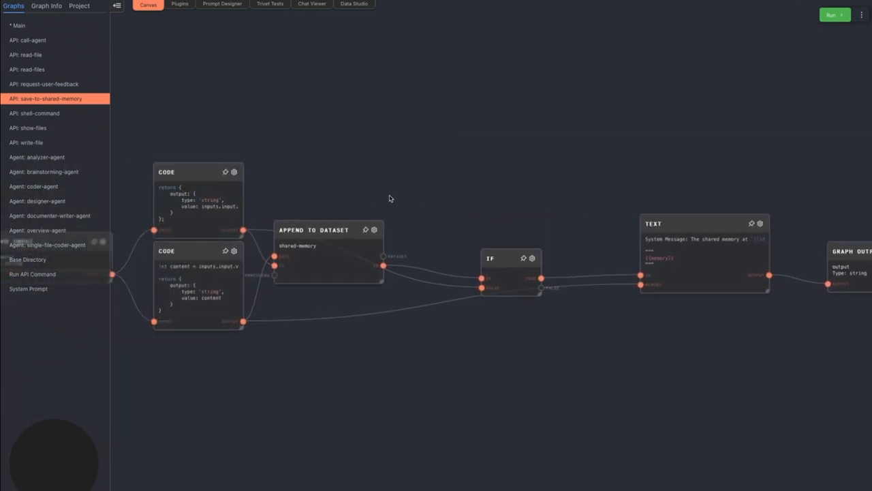
# - View the API: shell-command graph, then switch to API: show-files
pyautogui.click(38, 113)
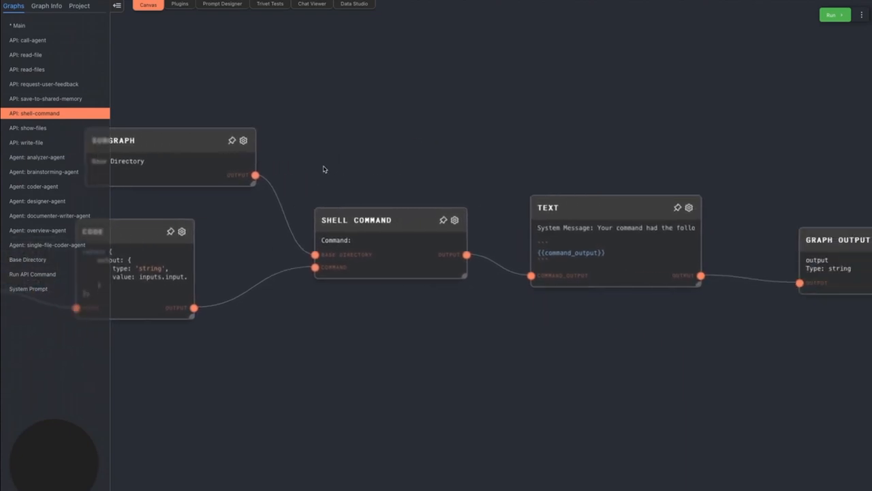
pyautogui.moveTo(341, 174)
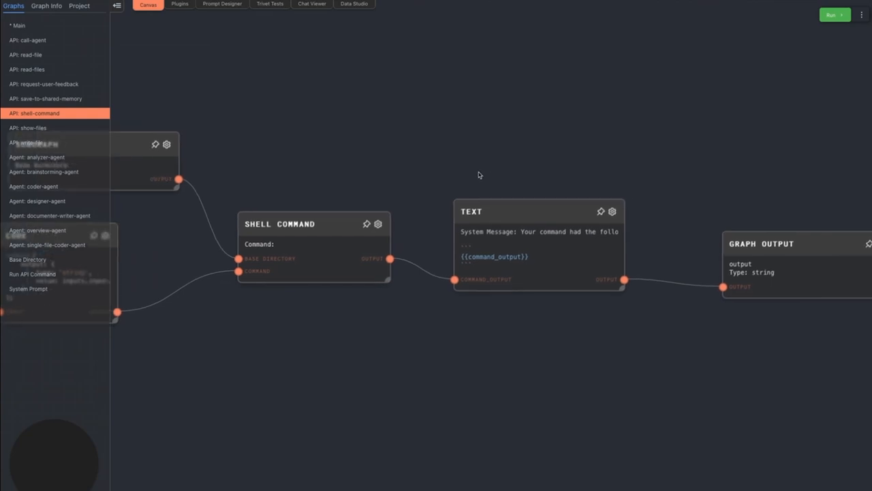
pyautogui.moveTo(483, 166)
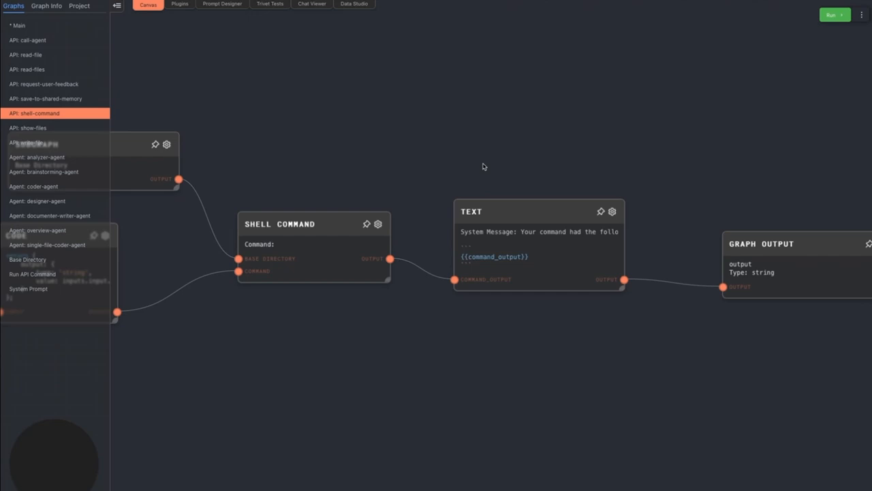
pyautogui.click(36, 127)
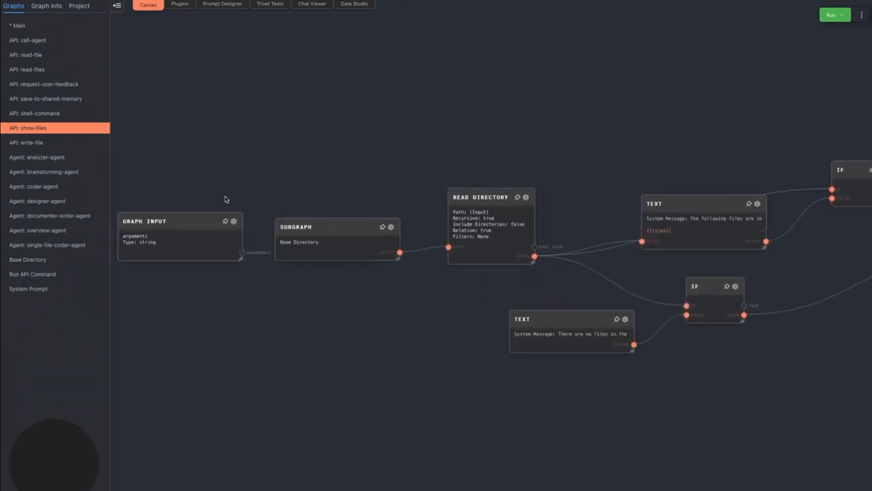
# - Pan the show-files graph to its If branches, Coalesce node and Graph Output
pyautogui.moveTo(225, 198); pyautogui.dragTo(391, 171)
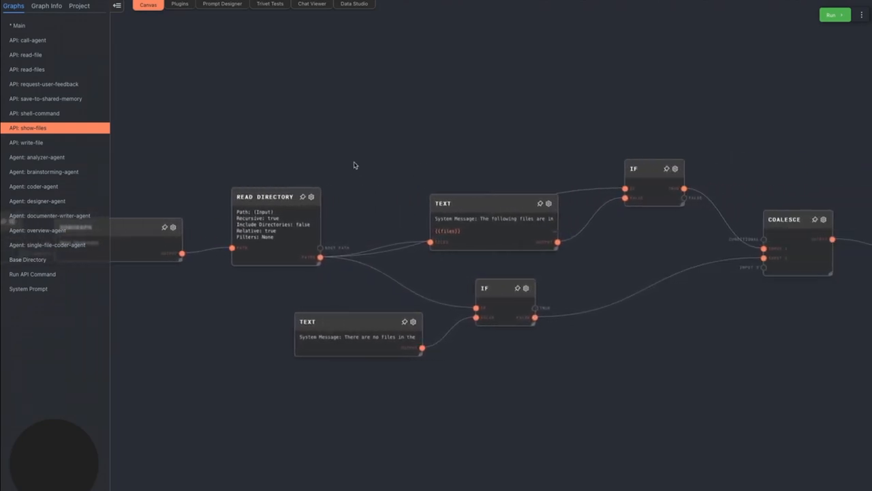
pyautogui.moveTo(353, 165); pyautogui.dragTo(463, 155)
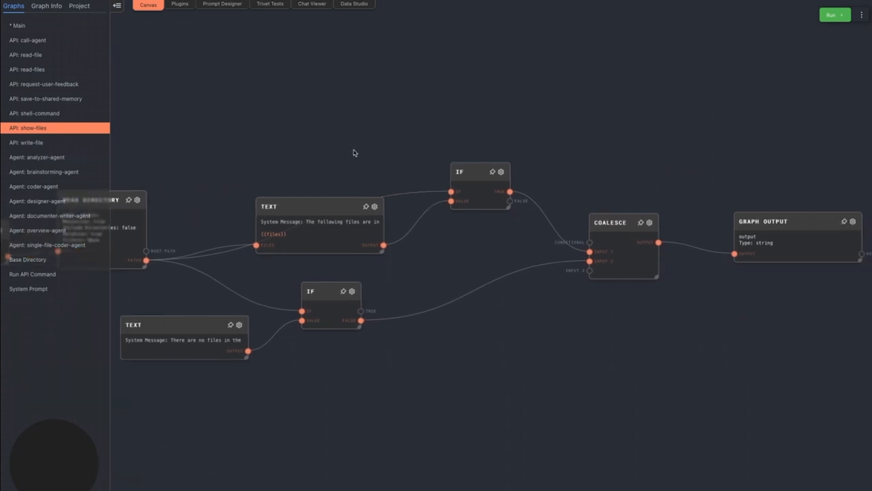
# - Open API: write-file to show its Code, Match, Write File and Coalesce nodes
pyautogui.click(31, 142)
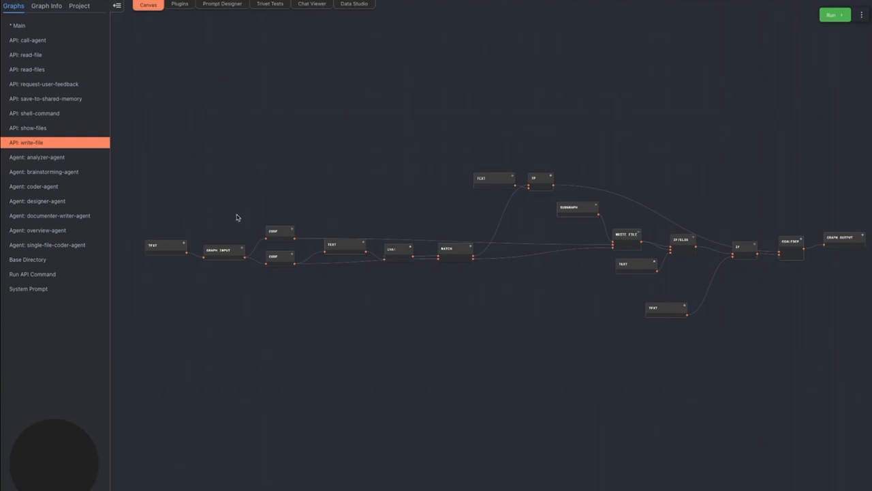
pyautogui.moveTo(307, 212)
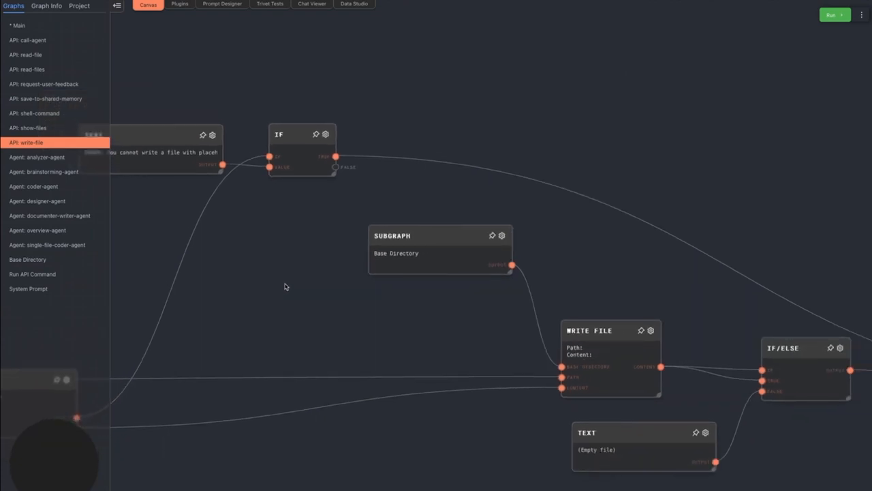
pyautogui.moveTo(148, 226)
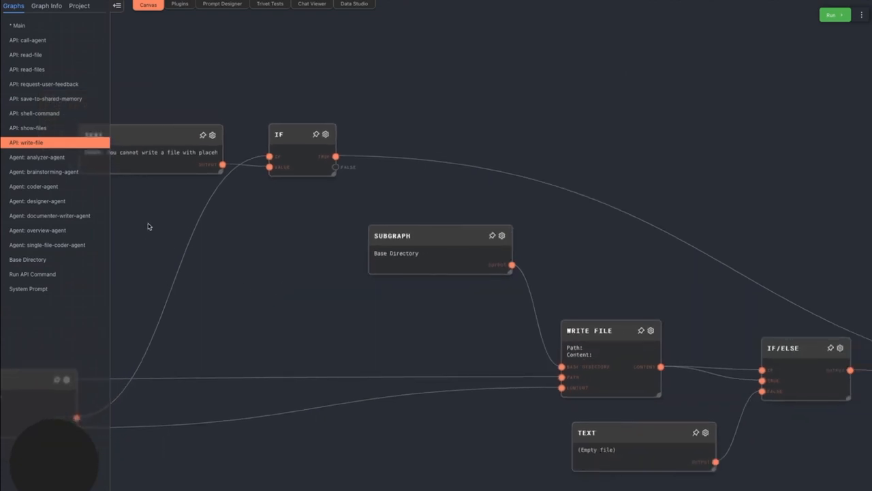
pyautogui.moveTo(144, 208)
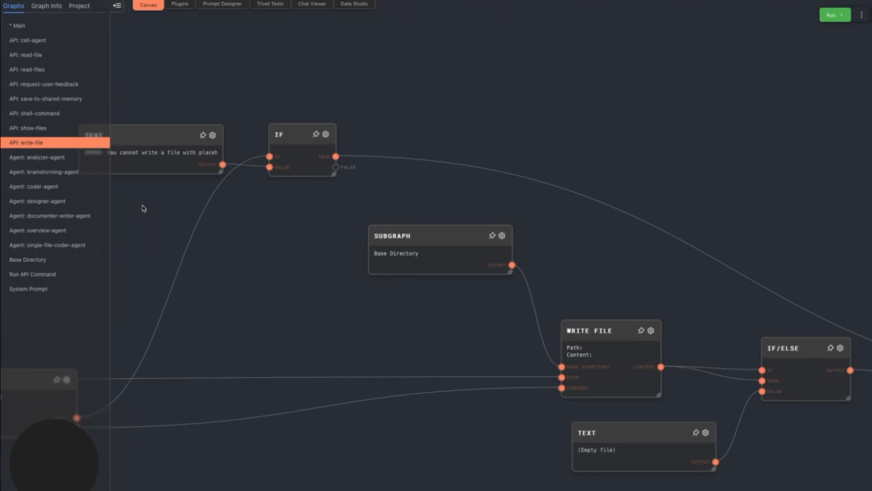
# - Open API: call-agent, showing its input-parsing Code nodes, If/Else and sub-agent prompt Text
pyautogui.click(30, 40)
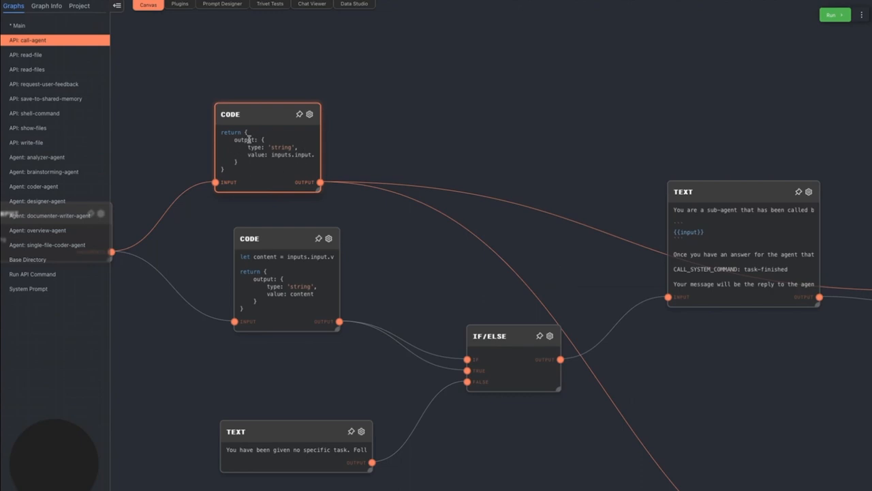
pyautogui.moveTo(278, 180)
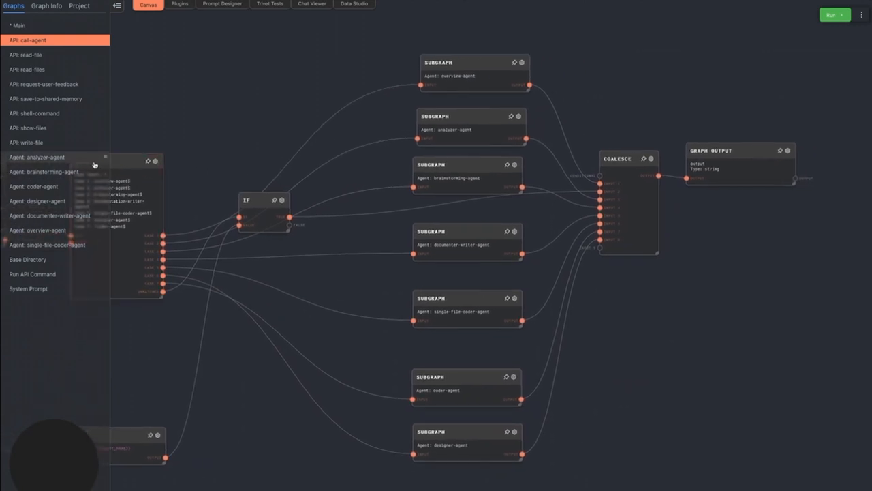
# - Open the 'Agent: analyzer-agent' graph from the Graphs sidebar
pyautogui.click(37, 157)
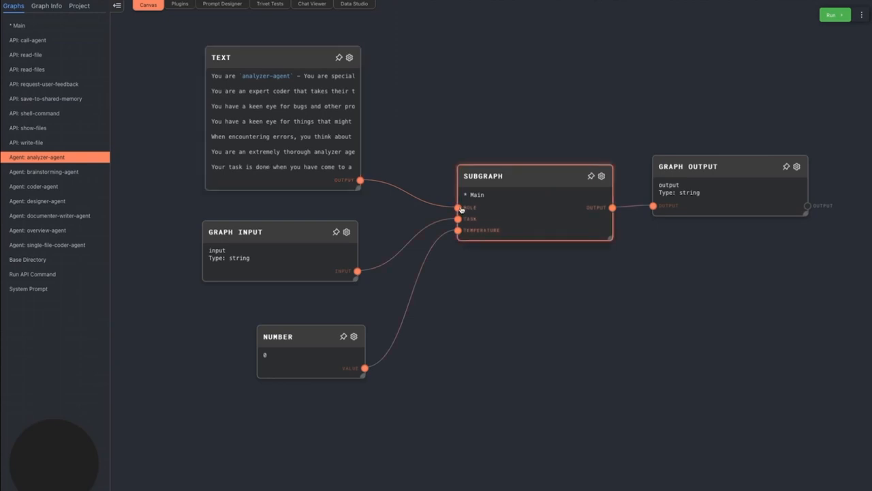
pyautogui.moveTo(462, 196)
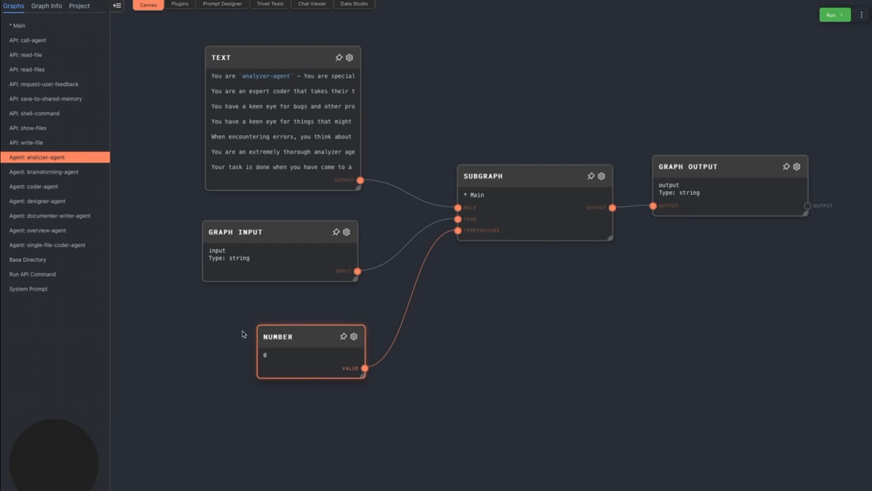
pyautogui.click(43, 171)
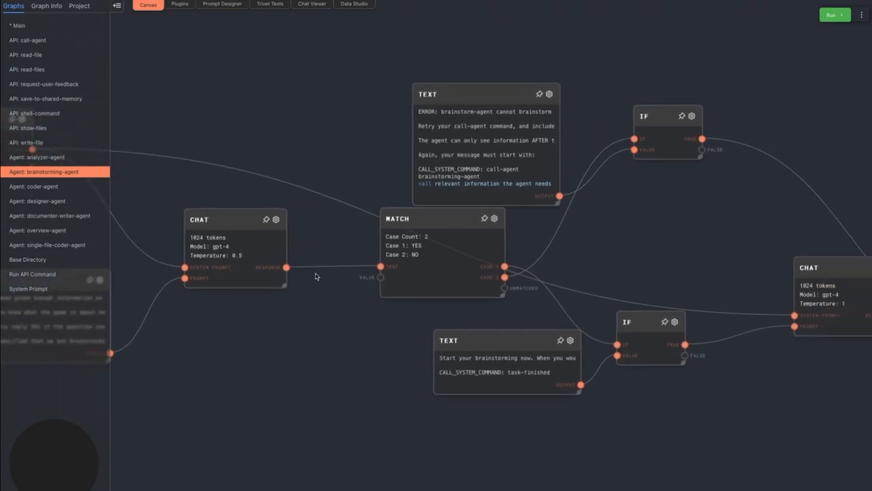
pyautogui.moveTo(734, 191)
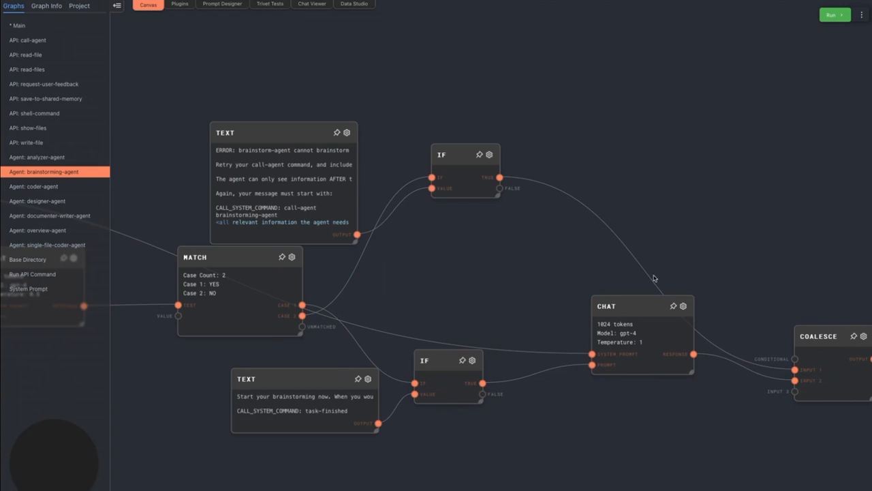
# - View the coder-agent graph, then switch to the designer-agent graph
pyautogui.click(35, 186)
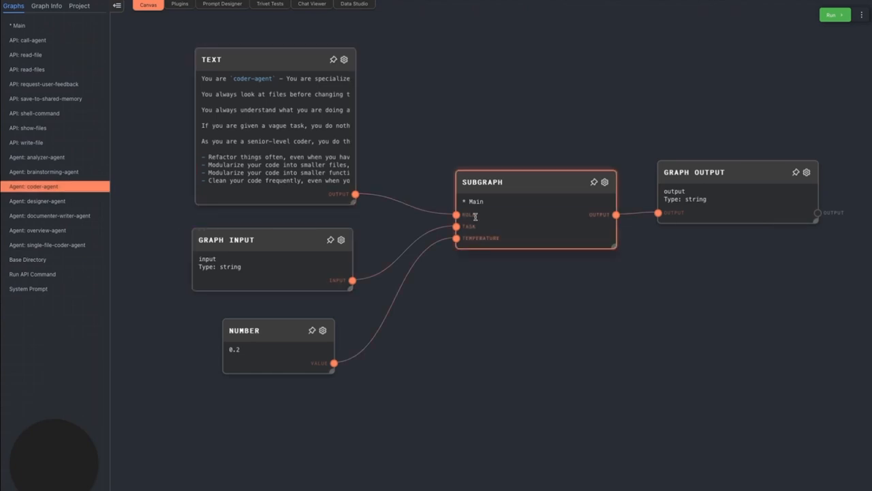
pyautogui.click(38, 200)
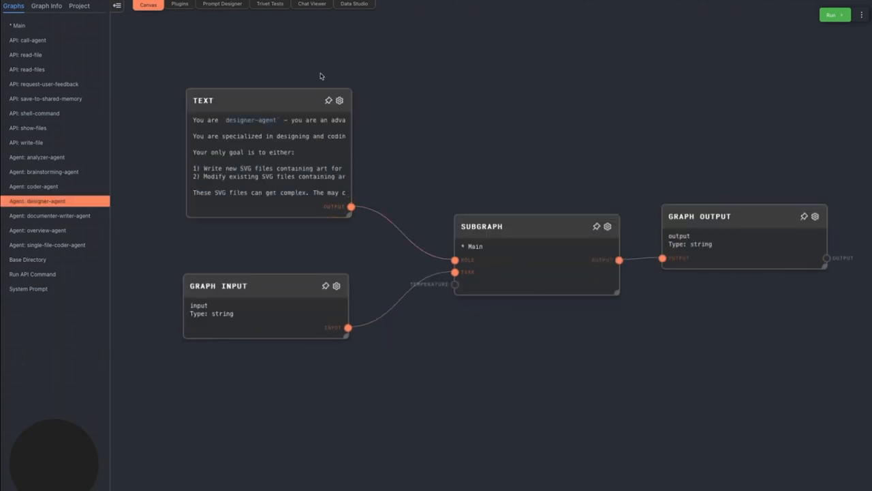
pyautogui.moveTo(364, 203)
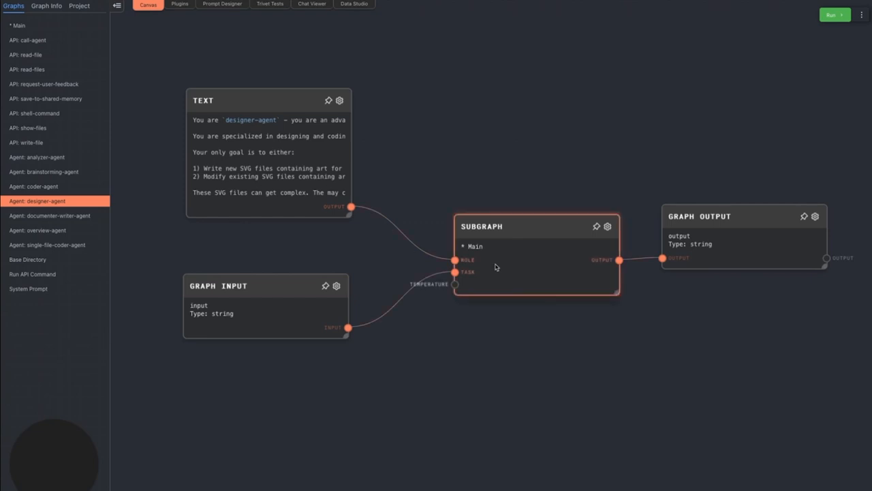
# - Open the 'Agent: documenter-writer-agent' graph from the Graphs list
pyautogui.click(49, 216)
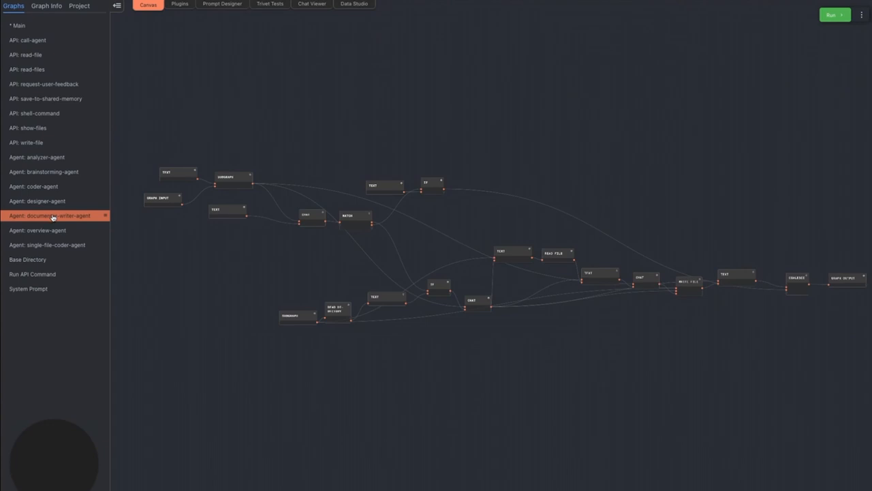
pyautogui.moveTo(258, 259)
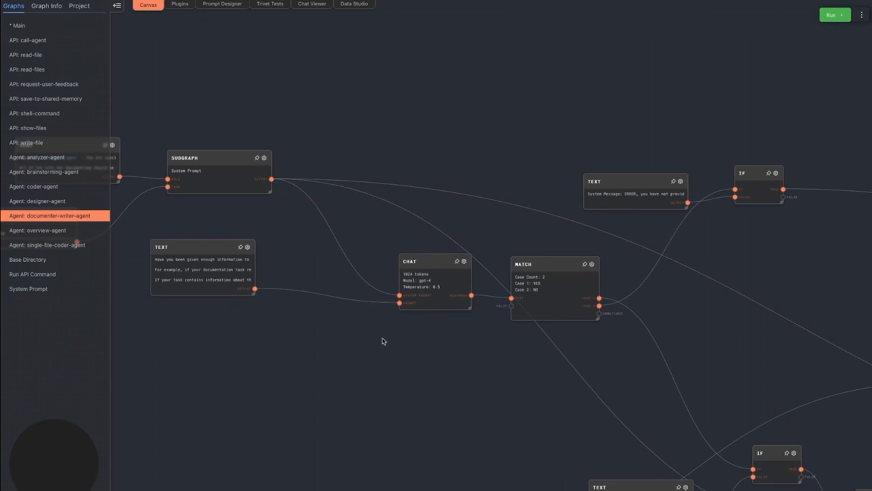
pyautogui.moveTo(422, 343)
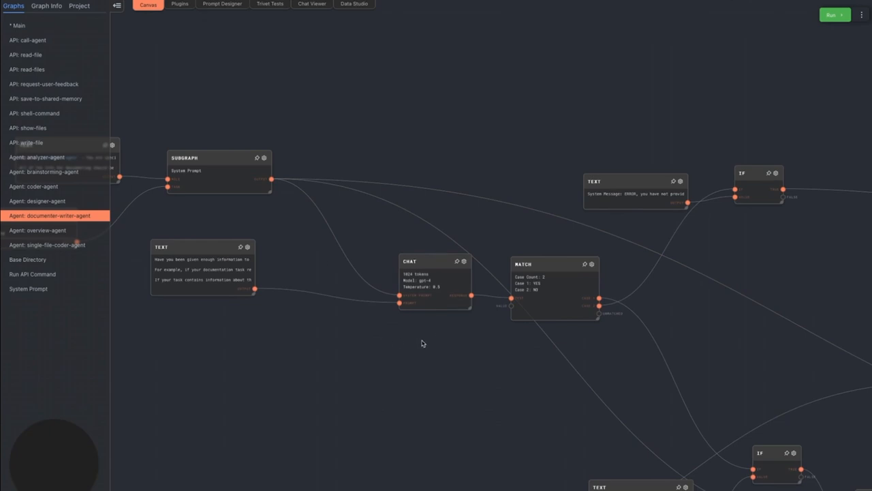
pyautogui.moveTo(437, 324)
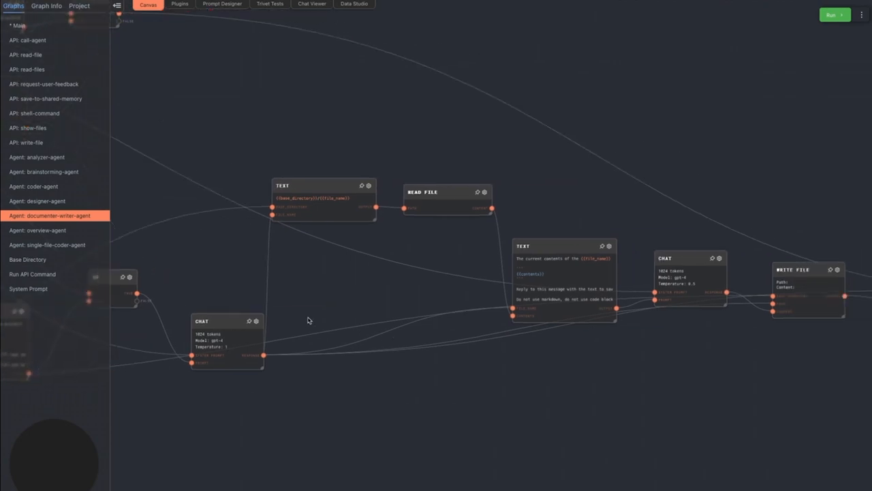
# - View the overview-agent graph, then open the single-file-coder-agent graph and select on its canvas
pyautogui.click(37, 230)
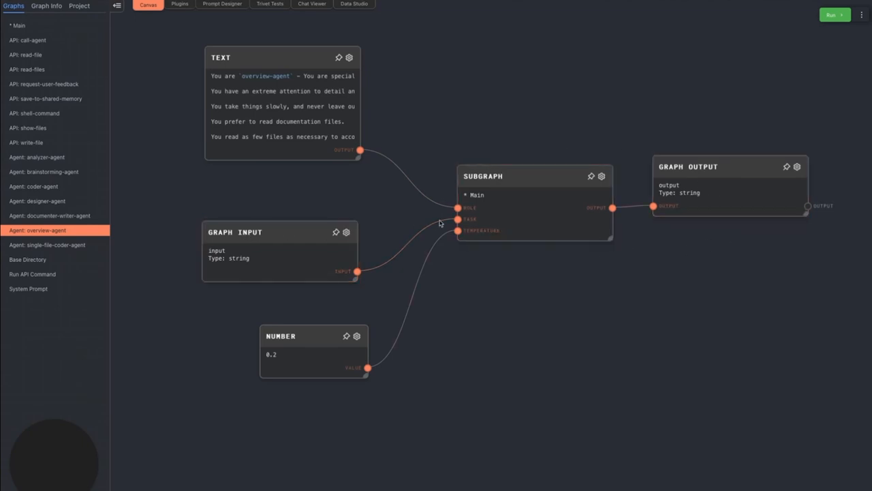
pyautogui.moveTo(47, 246)
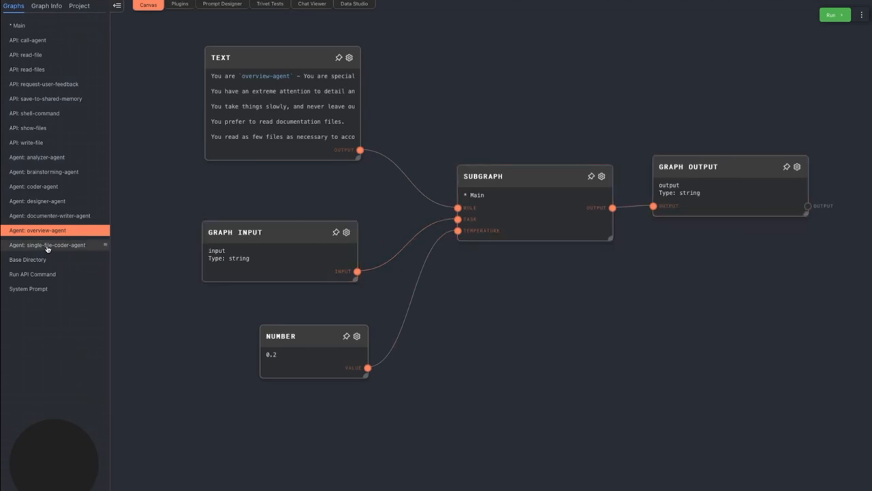
pyautogui.click(48, 245)
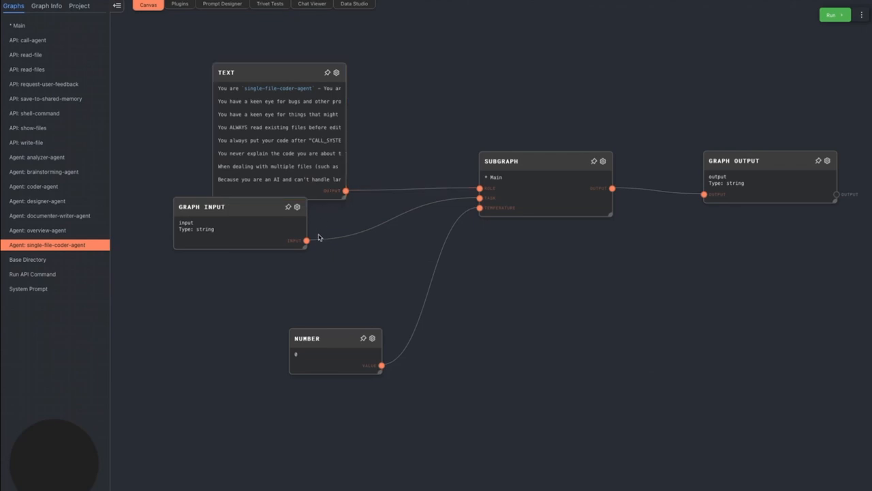
pyautogui.click(334, 351)
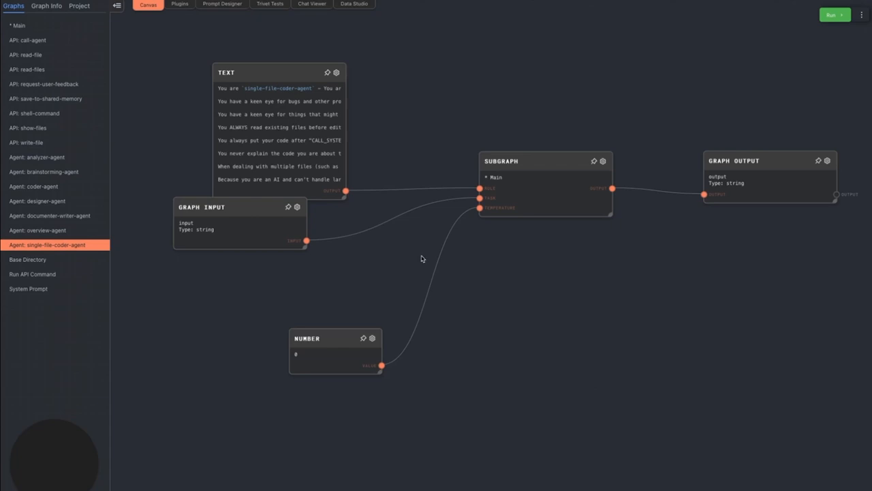
pyautogui.moveTo(390, 197)
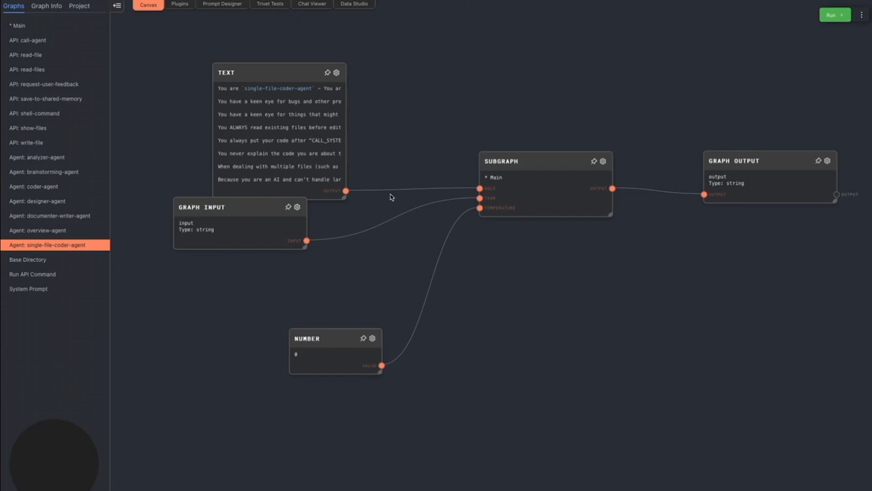
pyautogui.moveTo(429, 167)
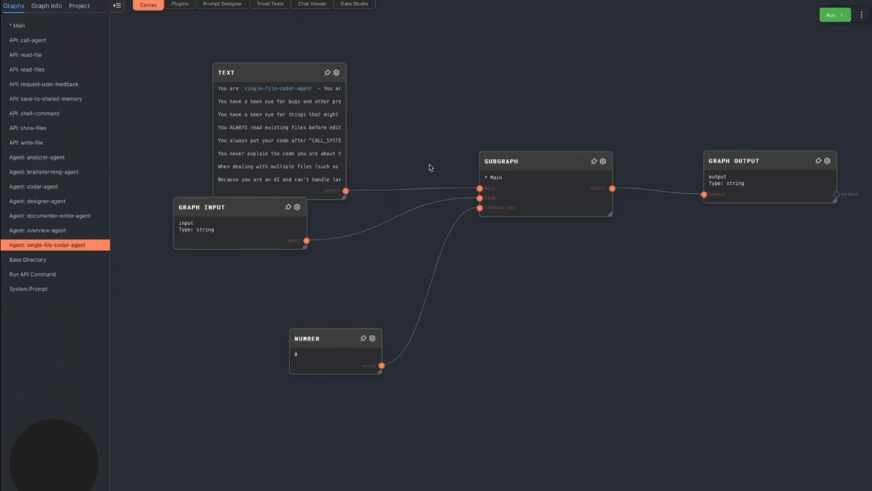
# - Select '* Main' at the top of the Graphs sidebar to view the main loop
pyautogui.click(18, 26)
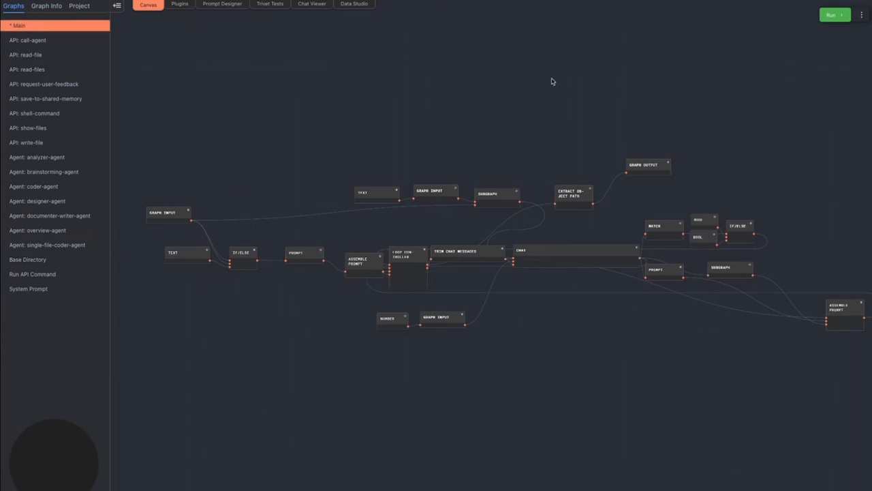
pyautogui.moveTo(65, 221)
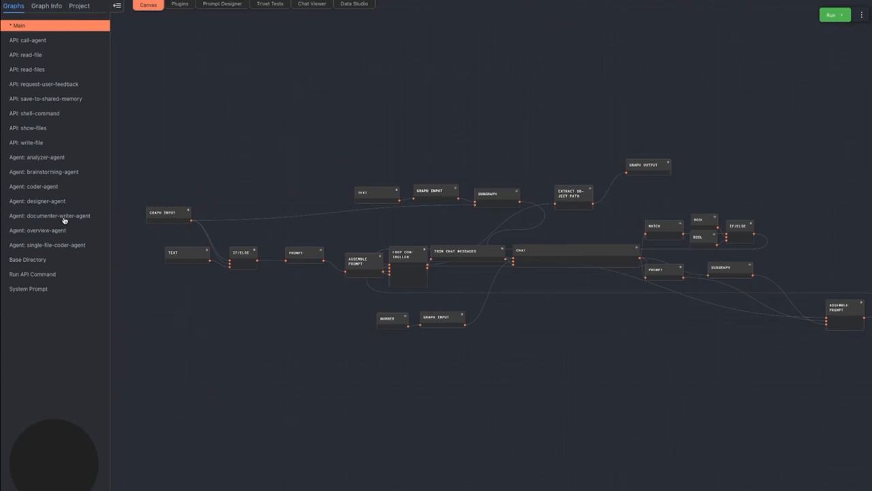
pyautogui.moveTo(65, 245)
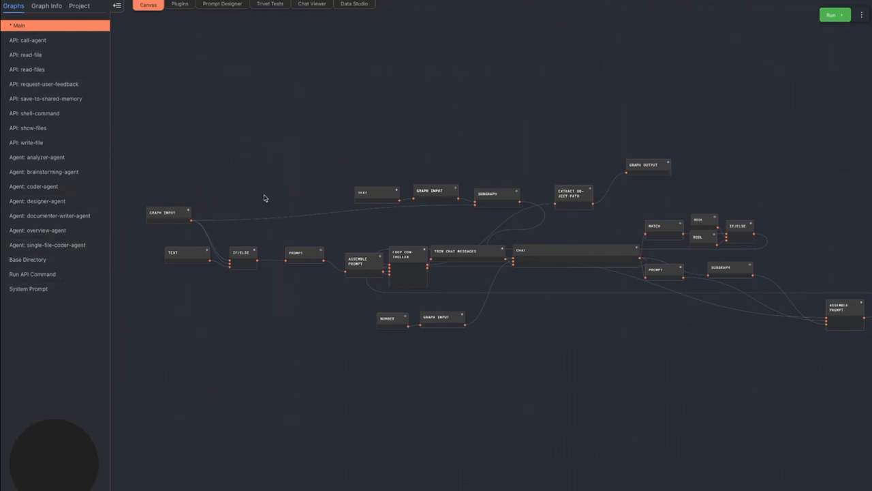
pyautogui.moveTo(274, 194)
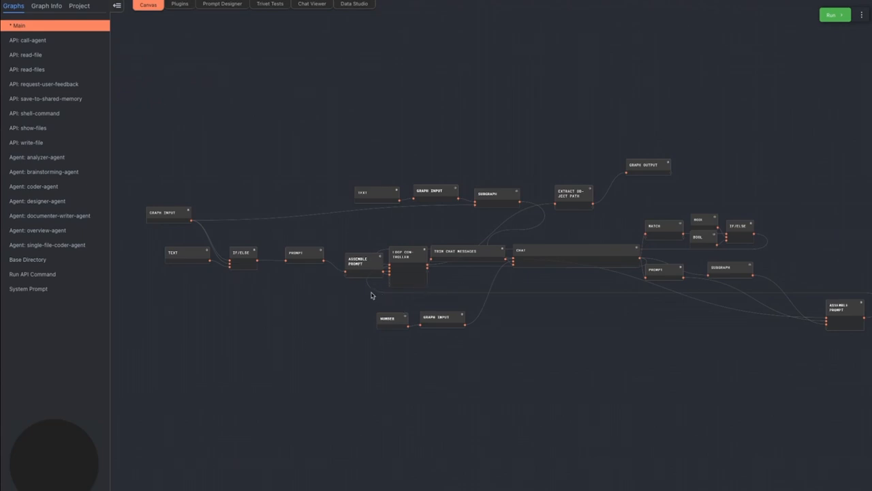
pyautogui.moveTo(370, 292)
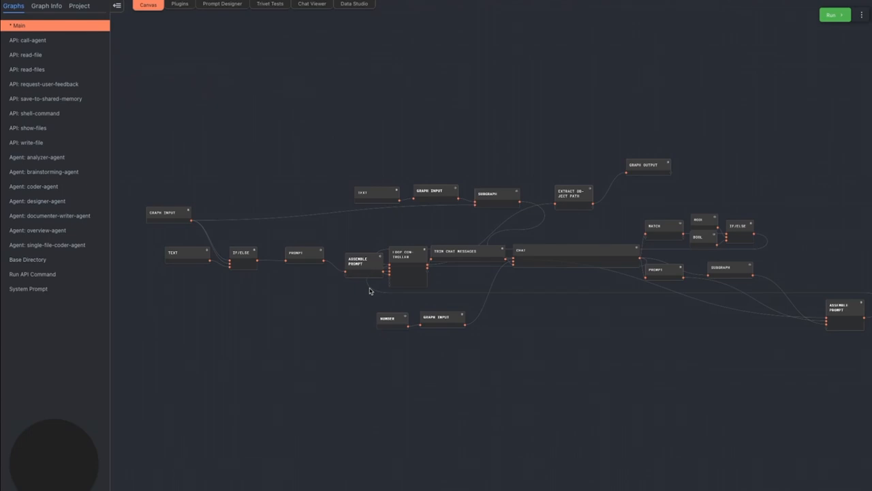
pyautogui.moveTo(441, 297)
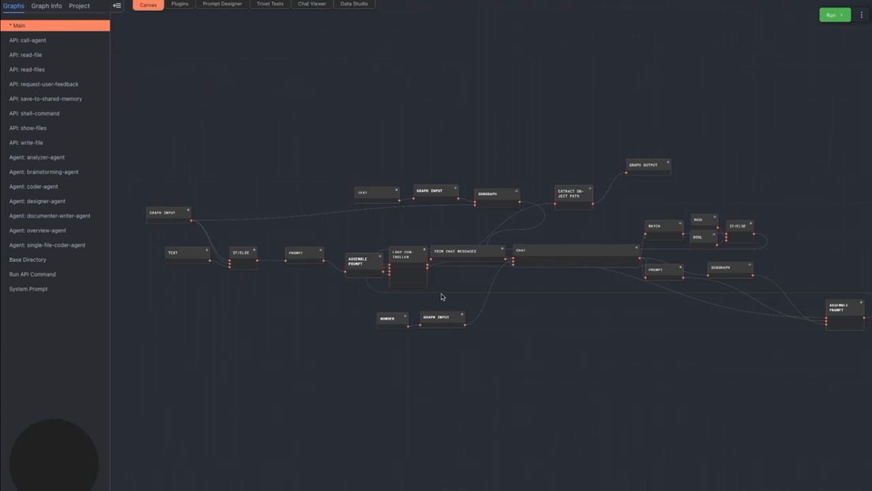